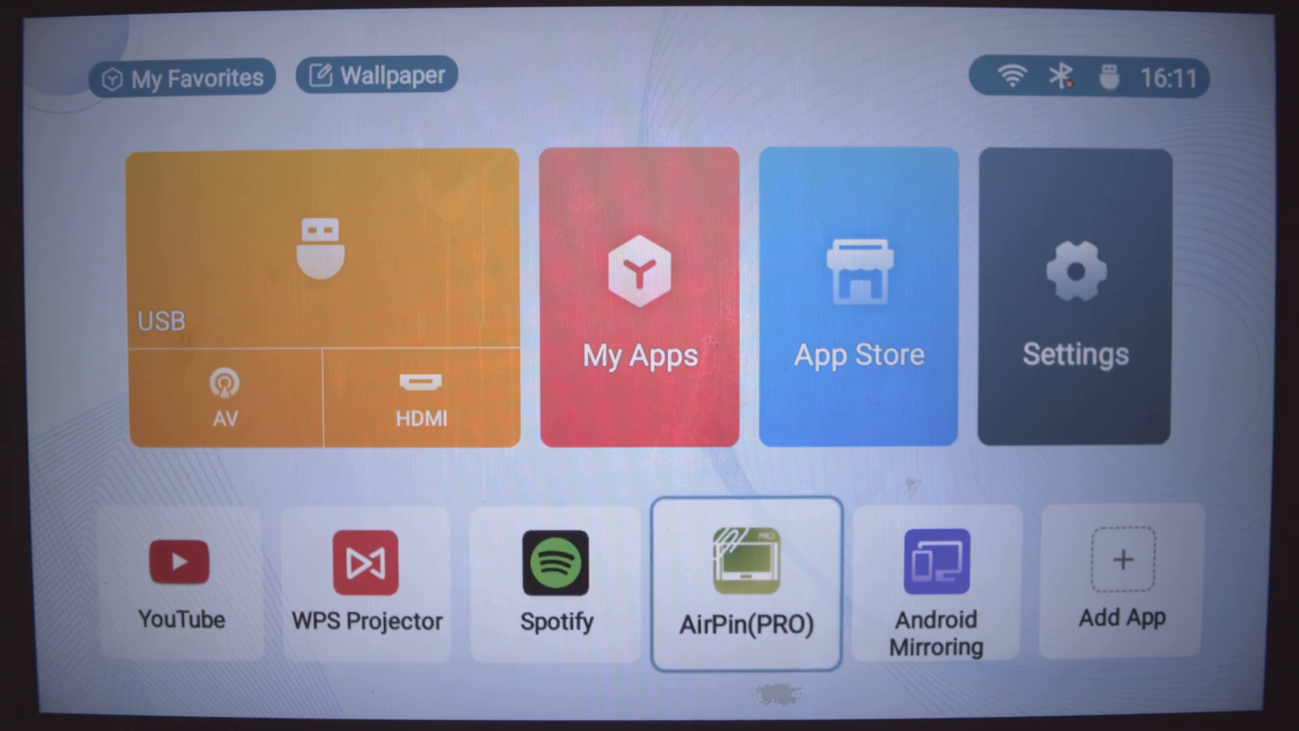
{"action": "mouse_move", "coordinate": [639, 298]}
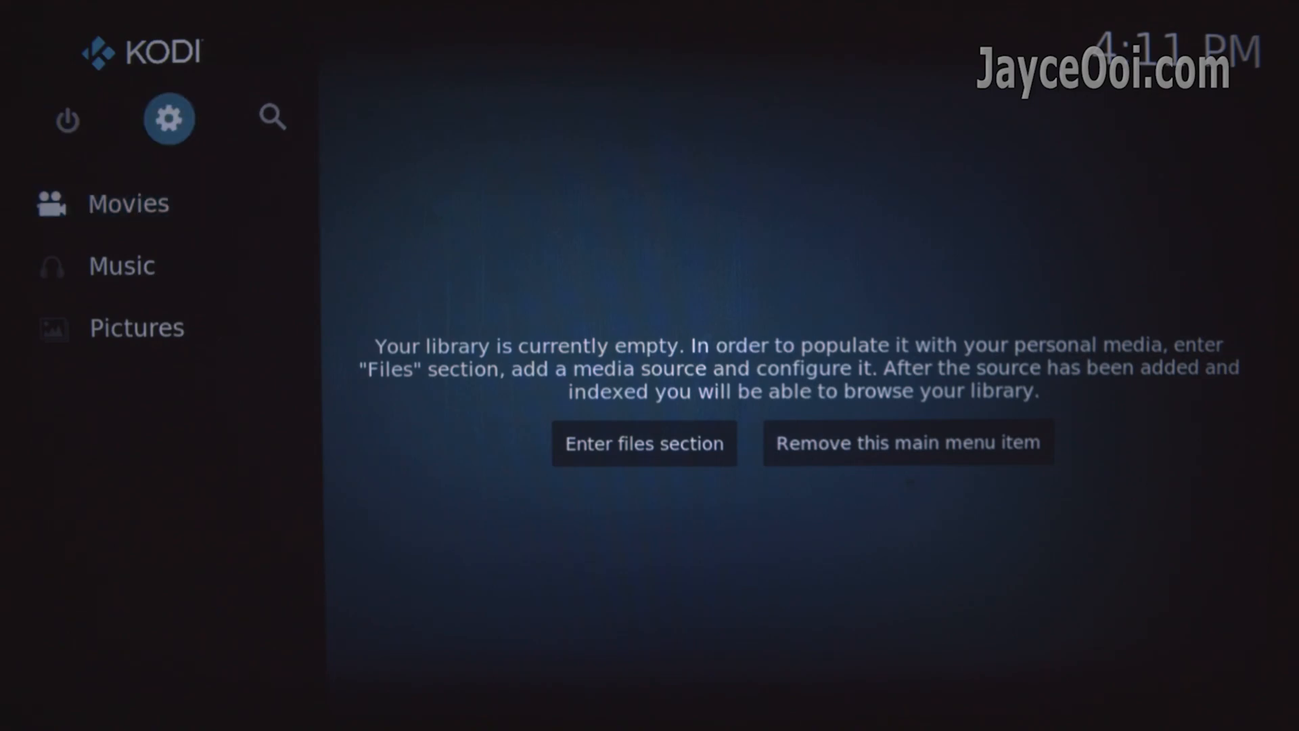
- View the System information summary (build 19.3, Android 9, 1280x720@60Hz) and return to System settings
{"action": "left_click", "coordinate": [169, 118]}
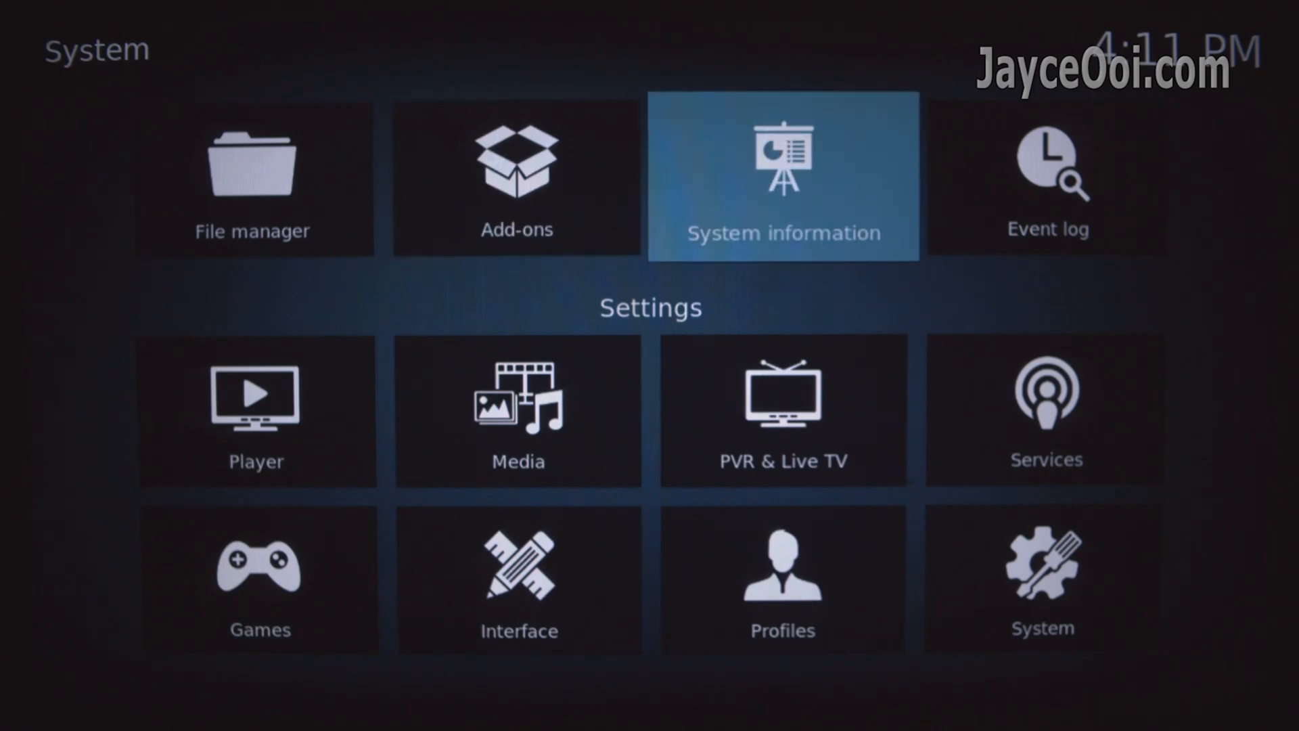
{"action": "left_click", "coordinate": [782, 175]}
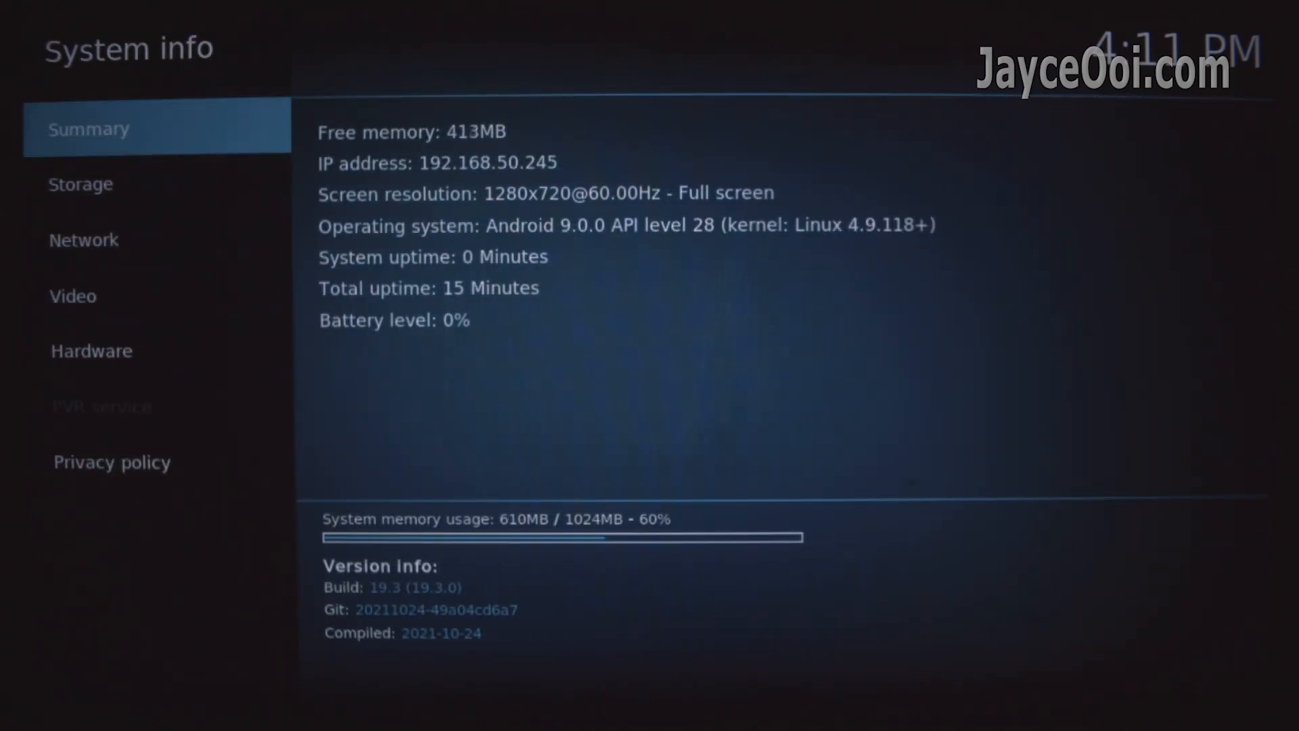
{"action": "left_click", "coordinate": [73, 296]}
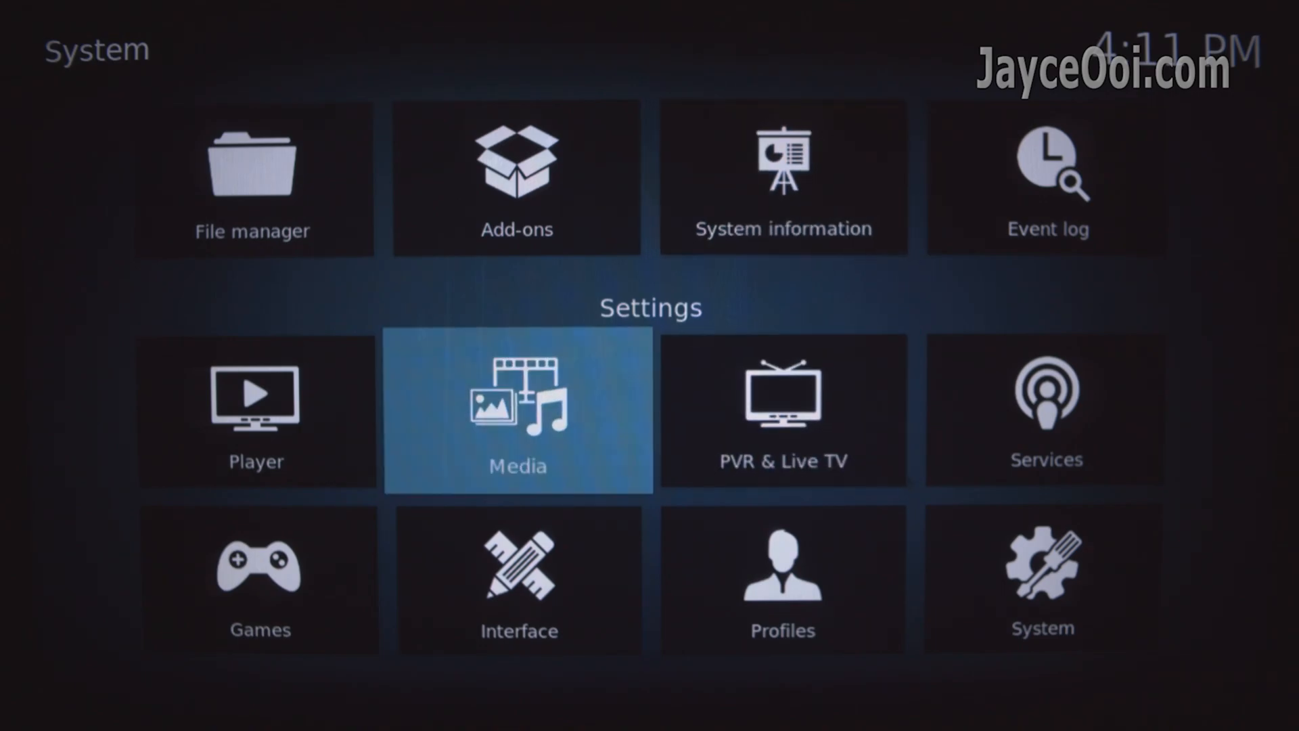
- Move through the Settings tiles and go back to the Kodi home screen
{"action": "left_click", "coordinate": [256, 410]}
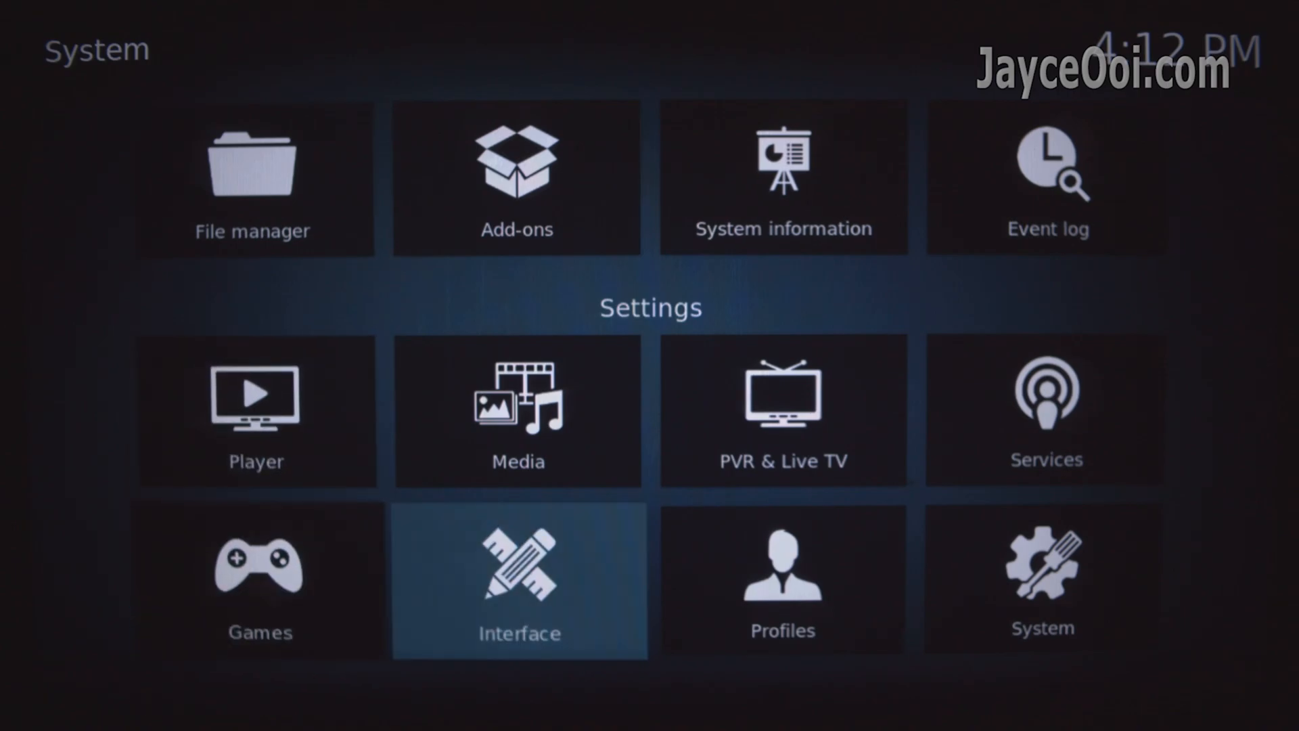
{"action": "left_click", "coordinate": [520, 580]}
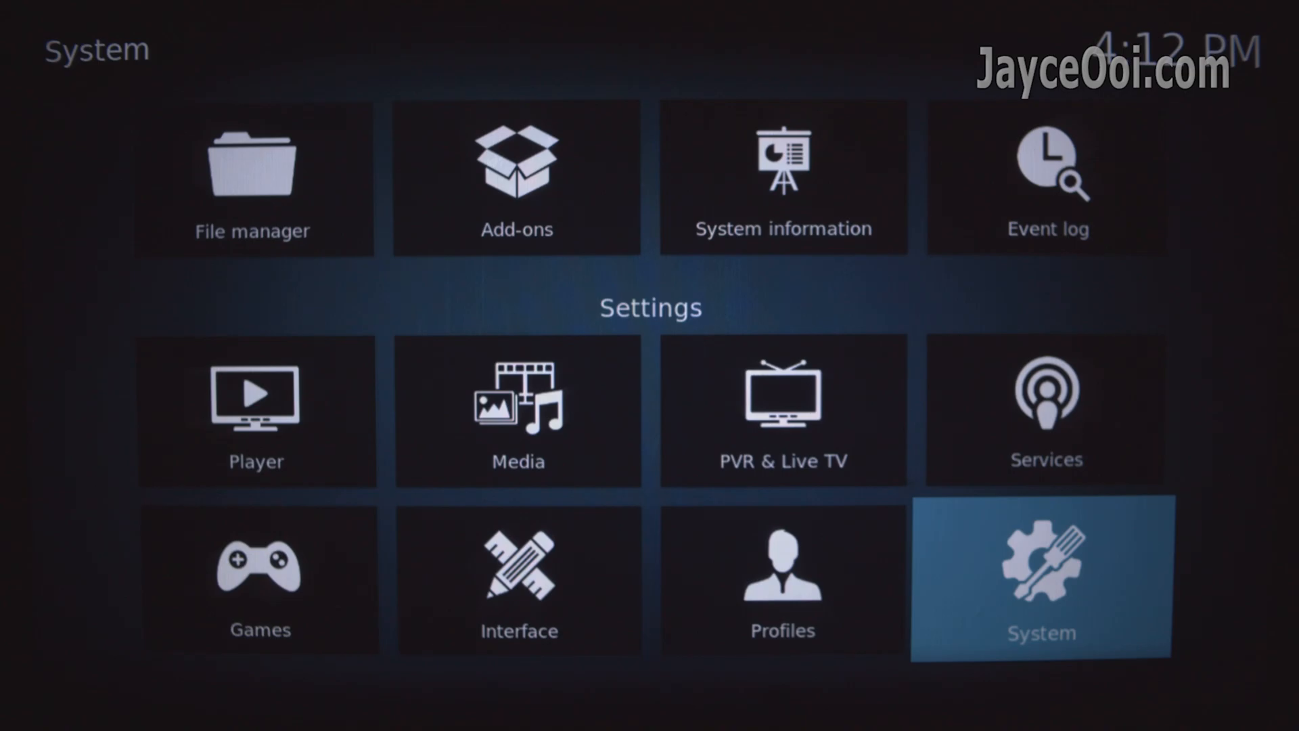
{"action": "left_click", "coordinate": [1041, 577]}
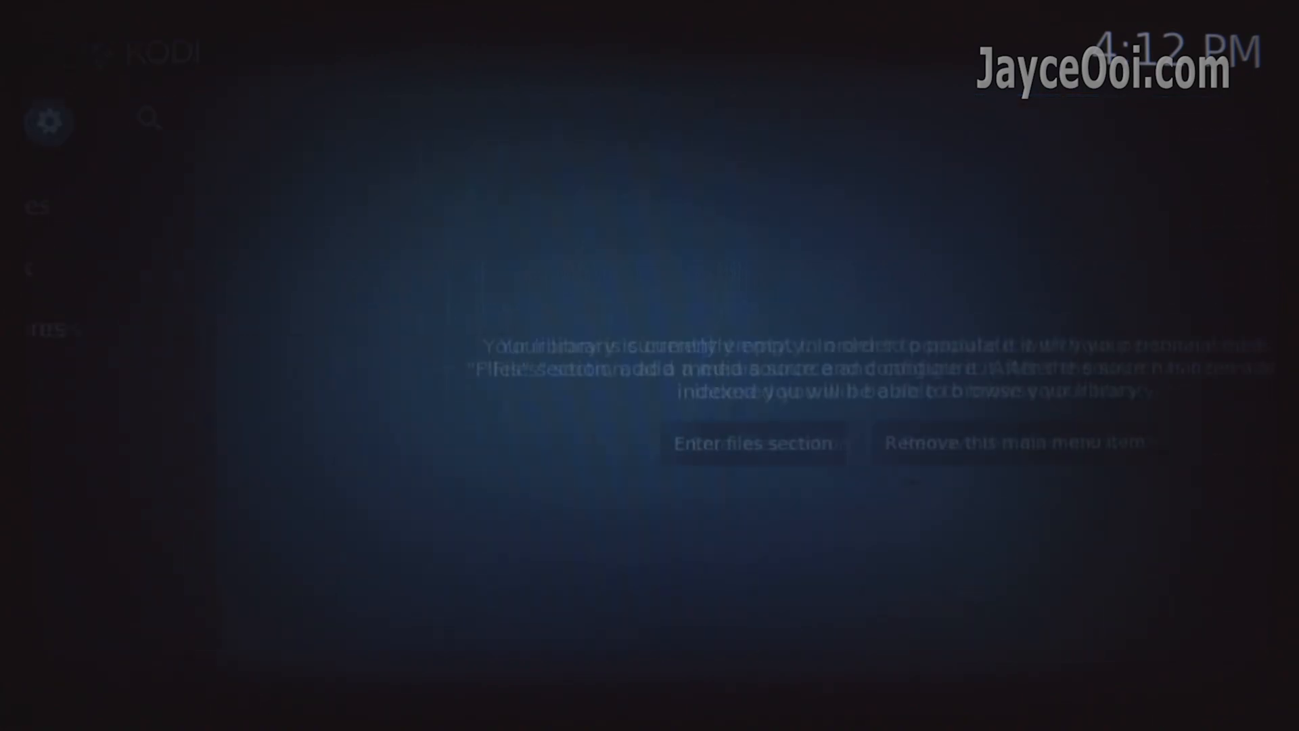
{"action": "left_click", "coordinate": [752, 442]}
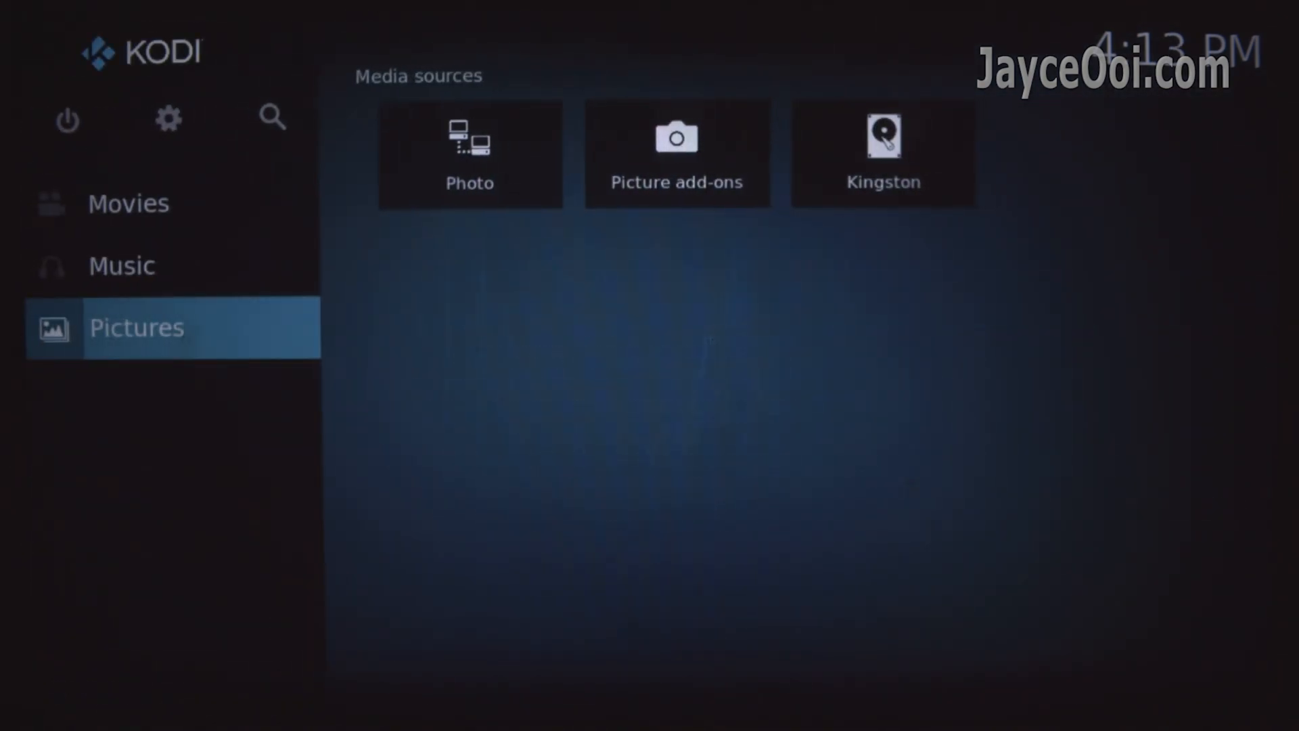
- Exit Kodi via the power menu and reach SMPTE_1920x1080_v1.png on the Kingston drive in the file viewer
{"action": "left_click", "coordinate": [67, 120]}
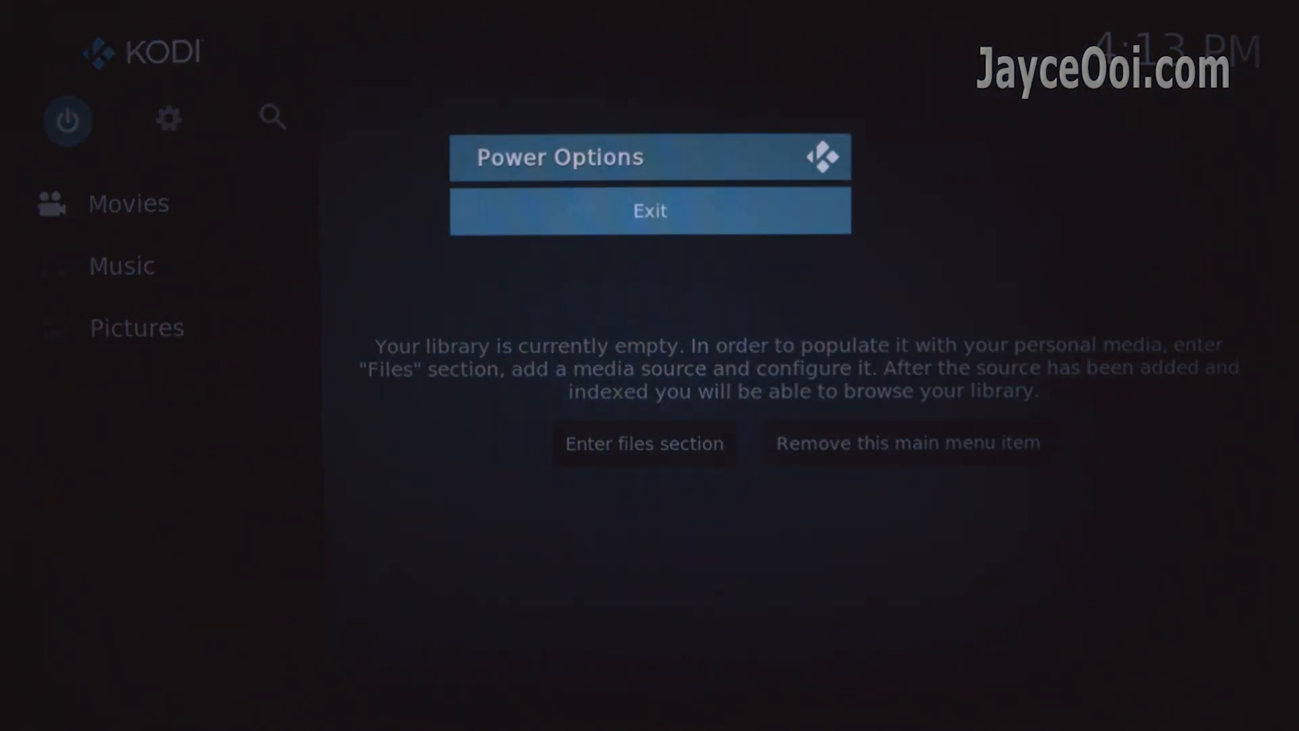
{"action": "left_click", "coordinate": [649, 211]}
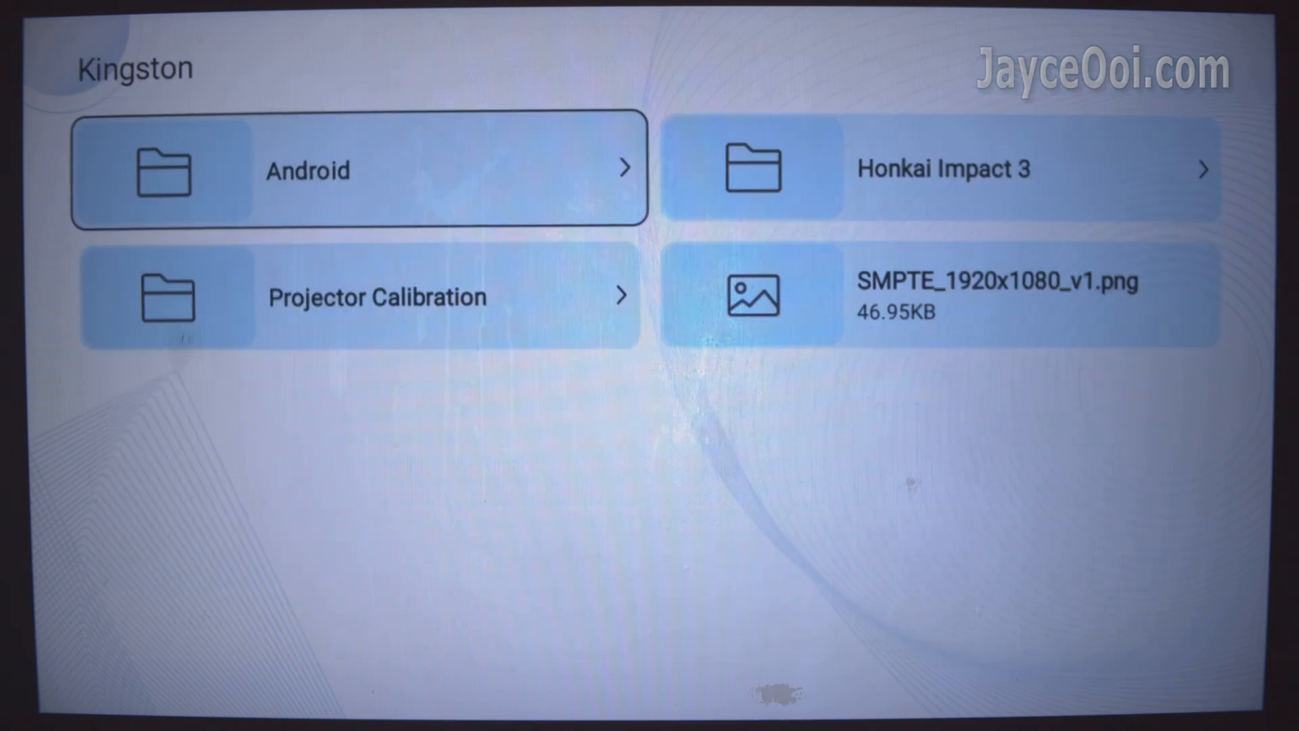
{"action": "left_click", "coordinate": [937, 296]}
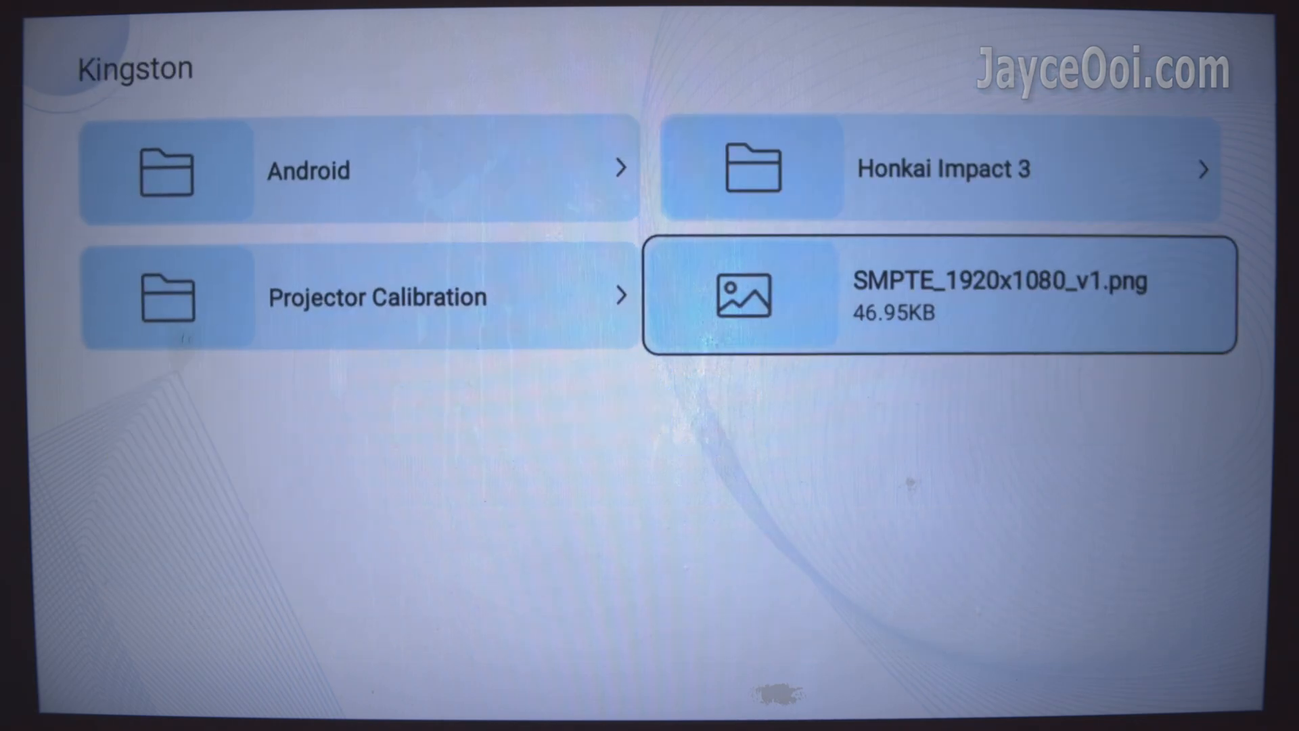